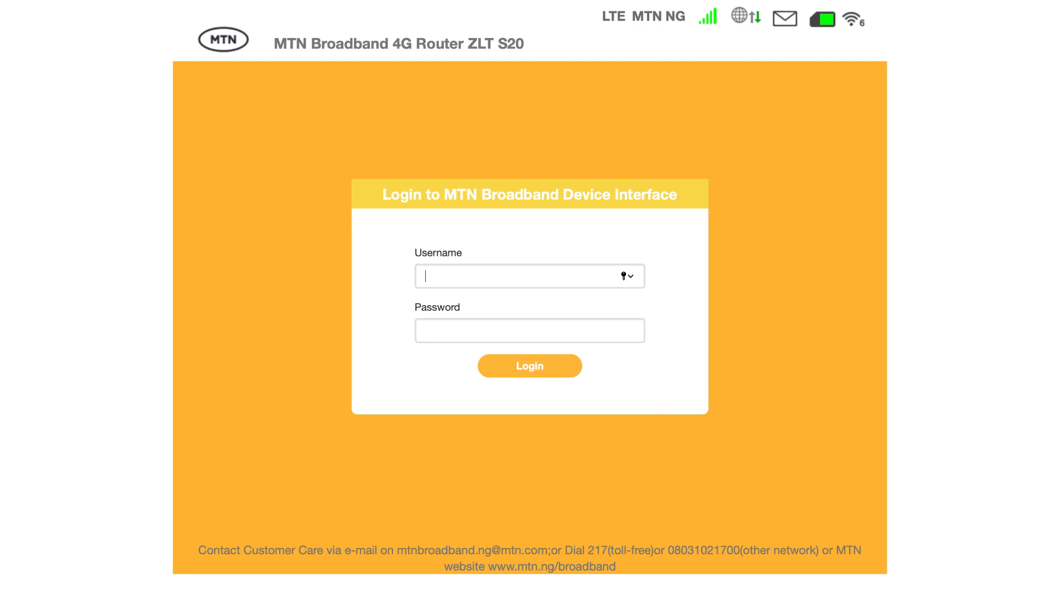
Select the Username field to begin logging into the router dashboard
click(530, 365)
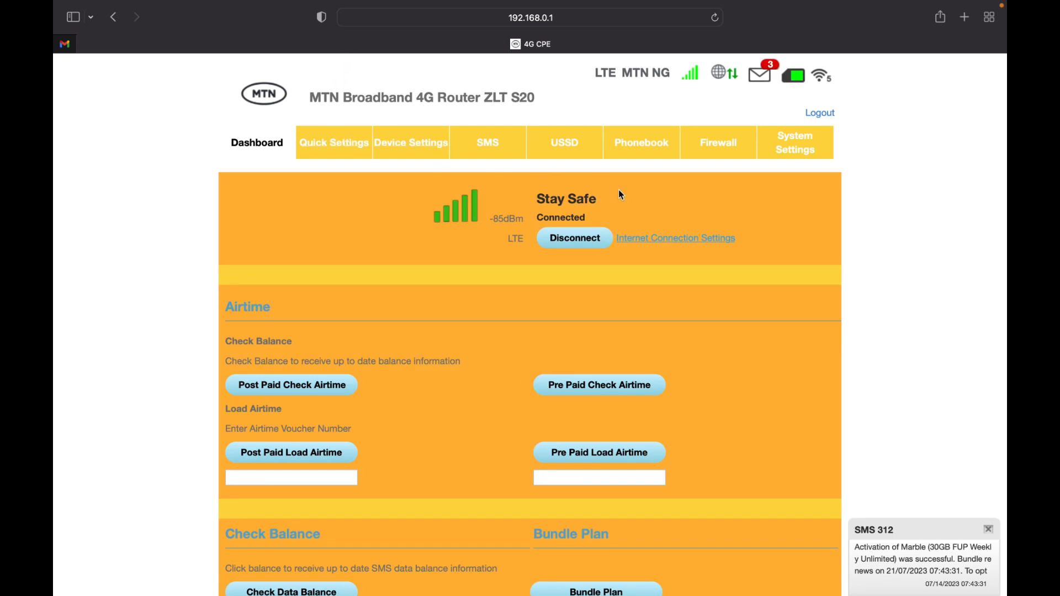
mouse_move(757, 169)
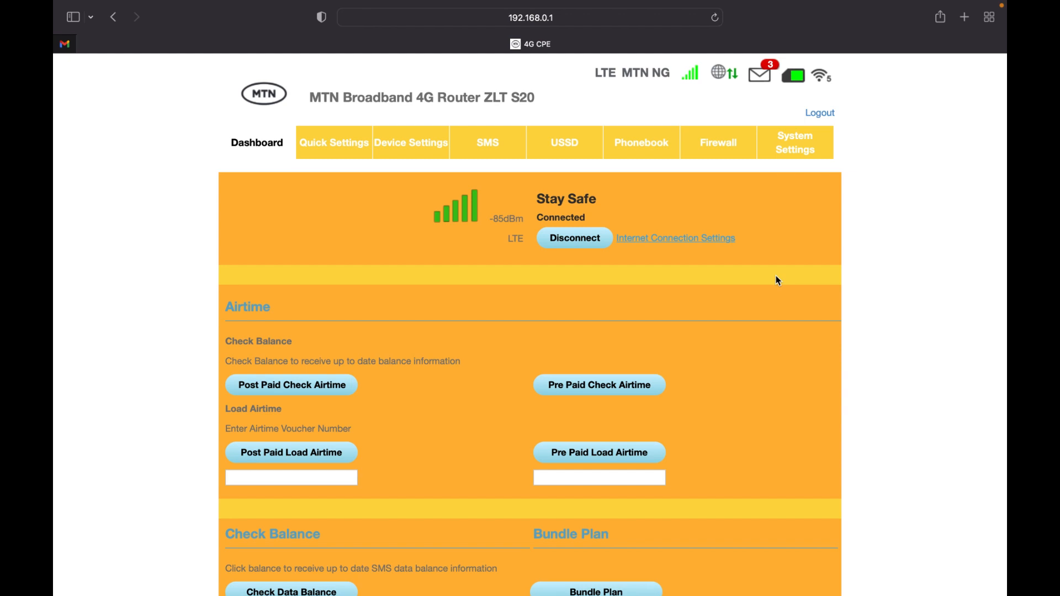
Scroll the dashboard down to the Check Balance and Bundle Plan section
scroll(down, 3)
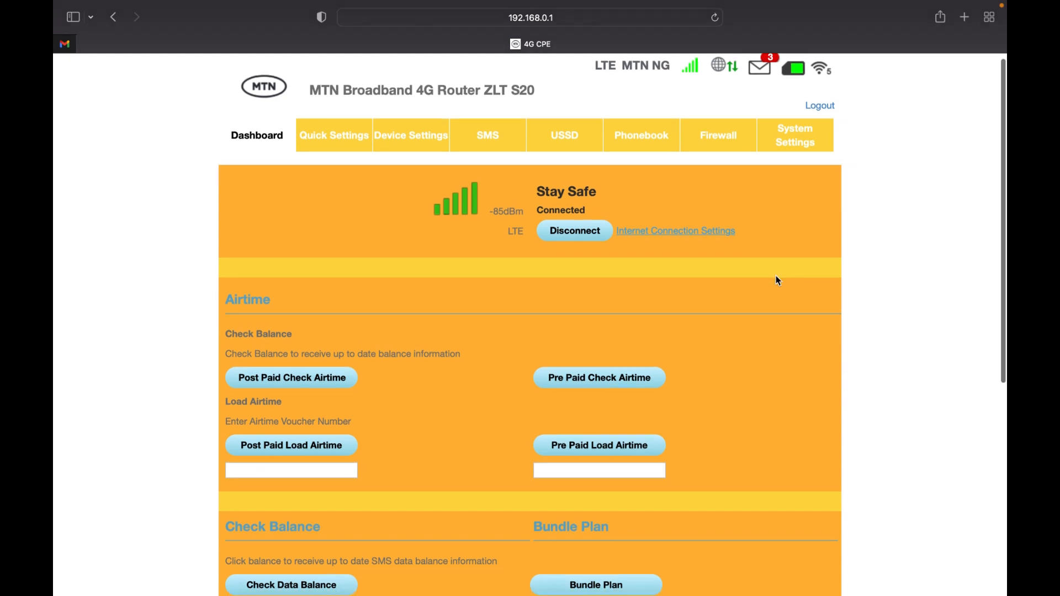
scroll(down, 3)
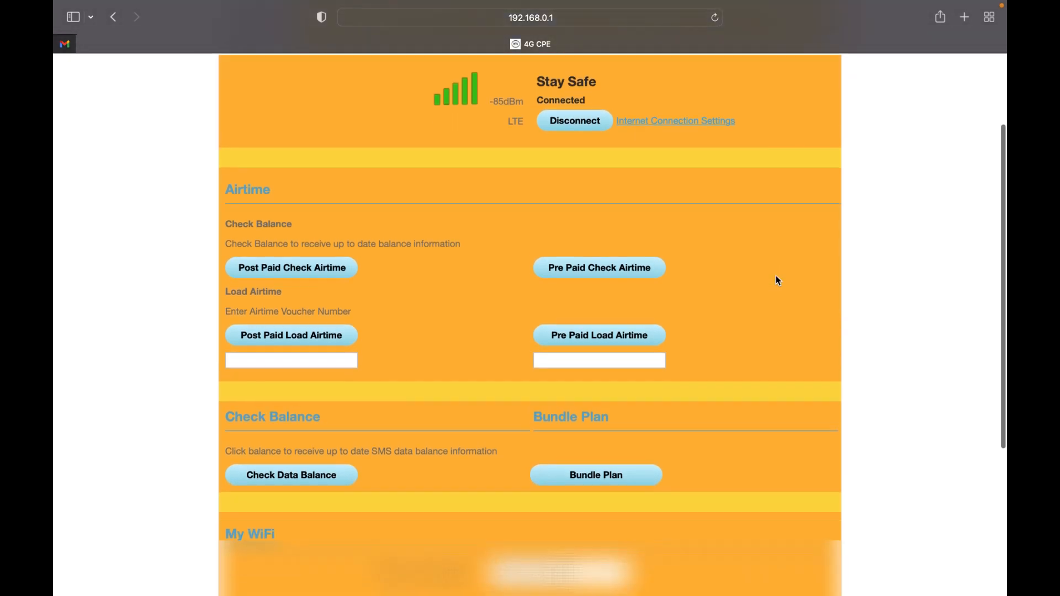
scroll(down, 3)
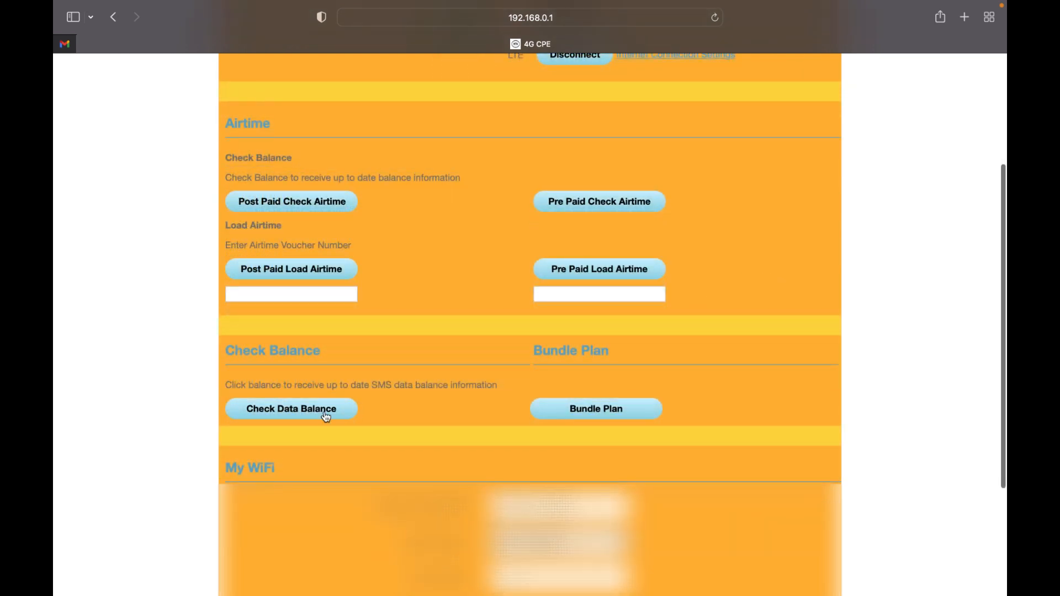
mouse_move(300, 413)
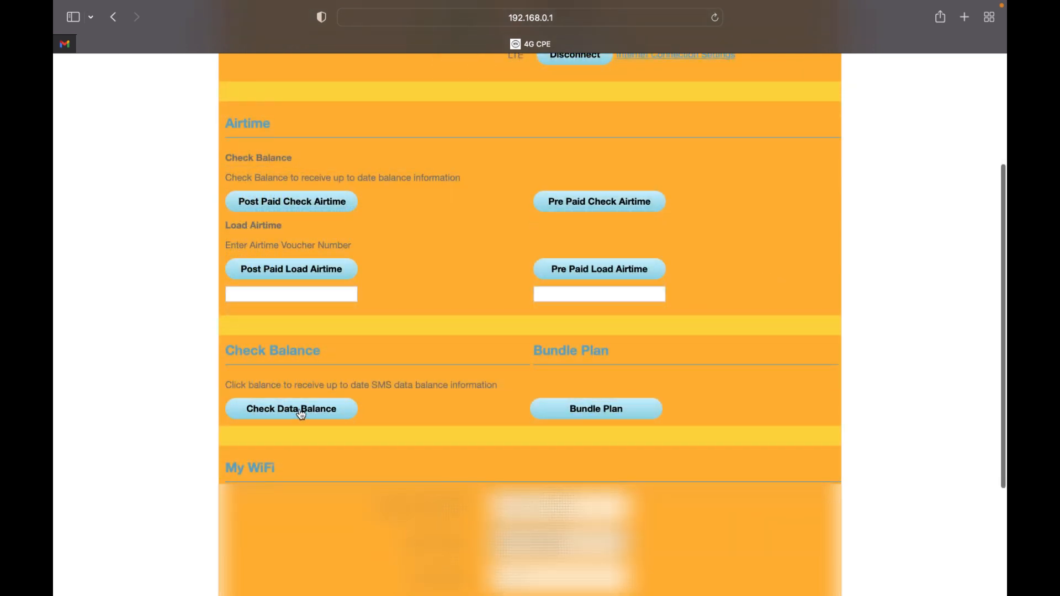
Check data balance (2254MB used, expires 21/07/2023) and dismiss the alert
click(291, 409)
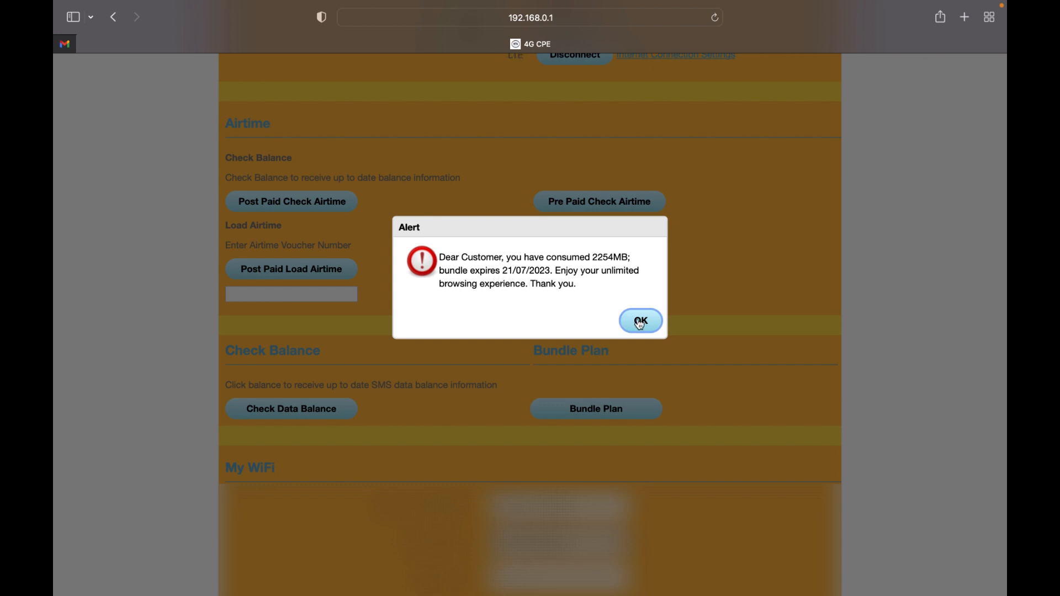
click(639, 320)
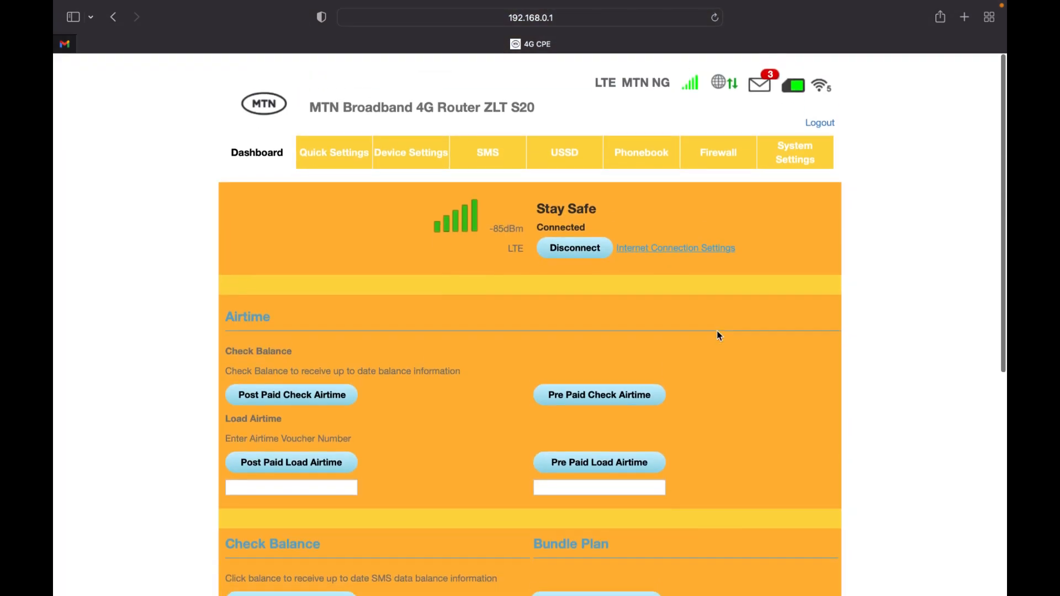